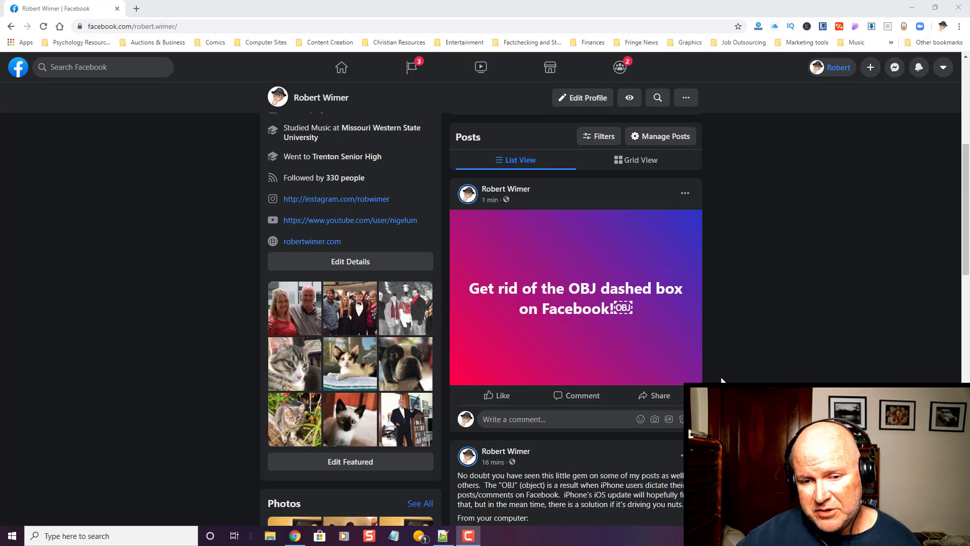
{"action": "mouse_move", "coordinate": [645, 313]}
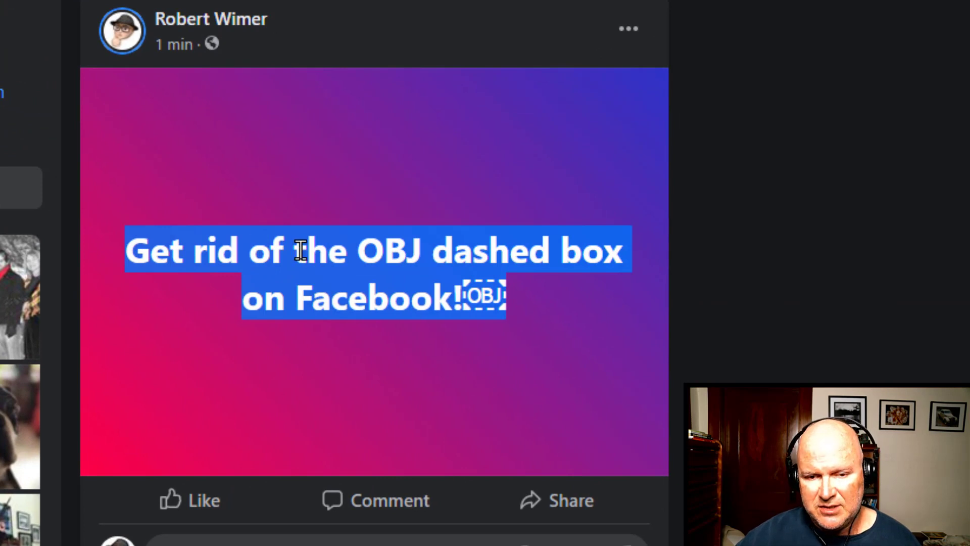
Step: Right-click the post text ending in the OBJ box to copy it
{"action": "right_click", "coordinate": [300, 251]}
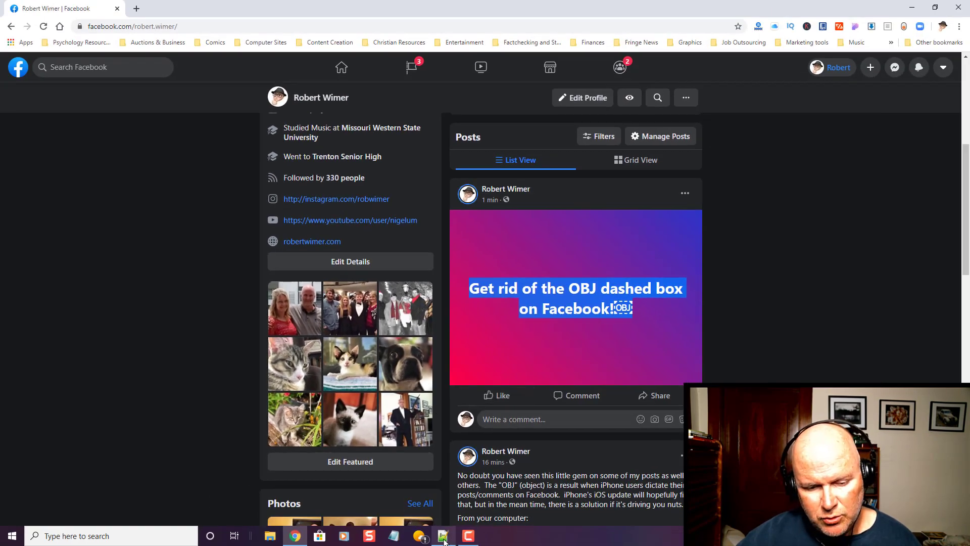
Step: Switch to Notepad++ and paste the post text into the blank new 1 tab
{"action": "left_click", "coordinate": [442, 536]}
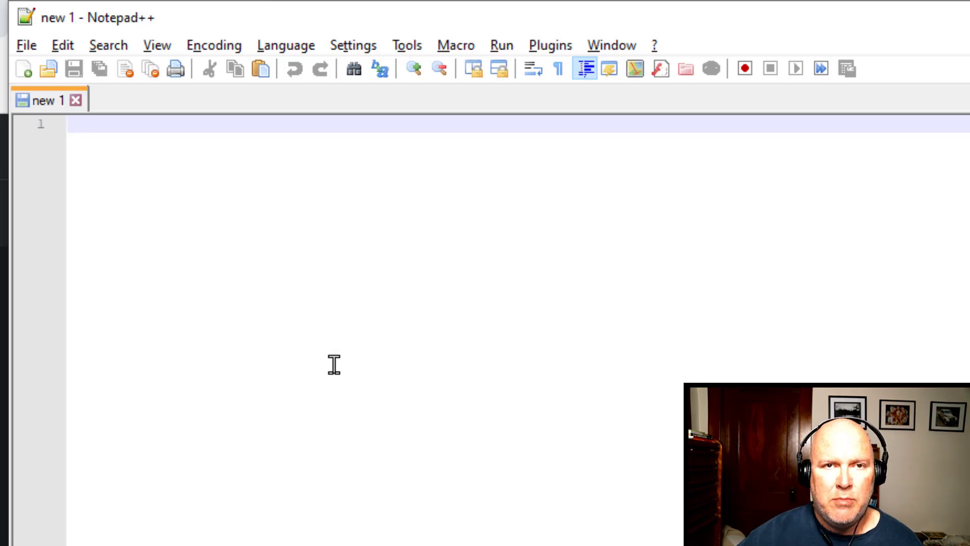
{"action": "mouse_move", "coordinate": [300, 329]}
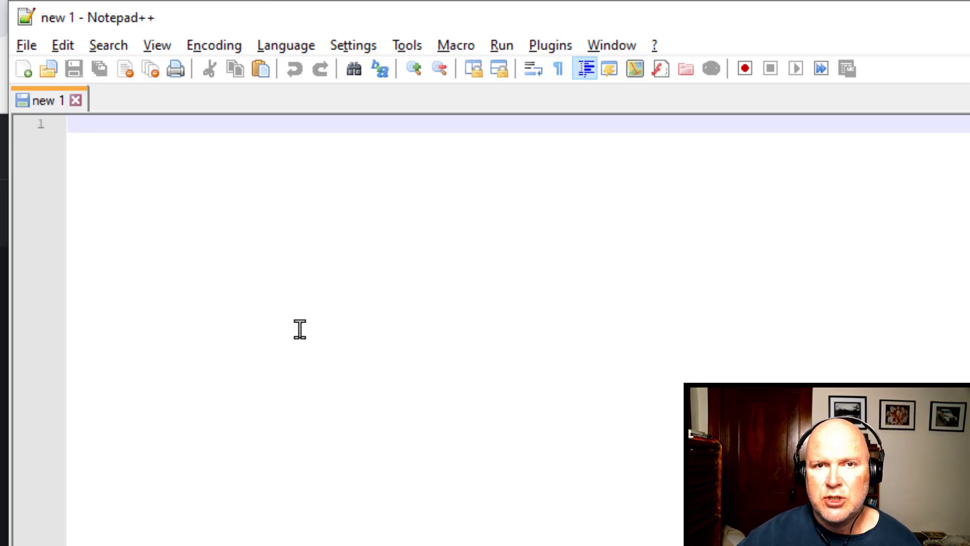
{"action": "mouse_move", "coordinate": [281, 281]}
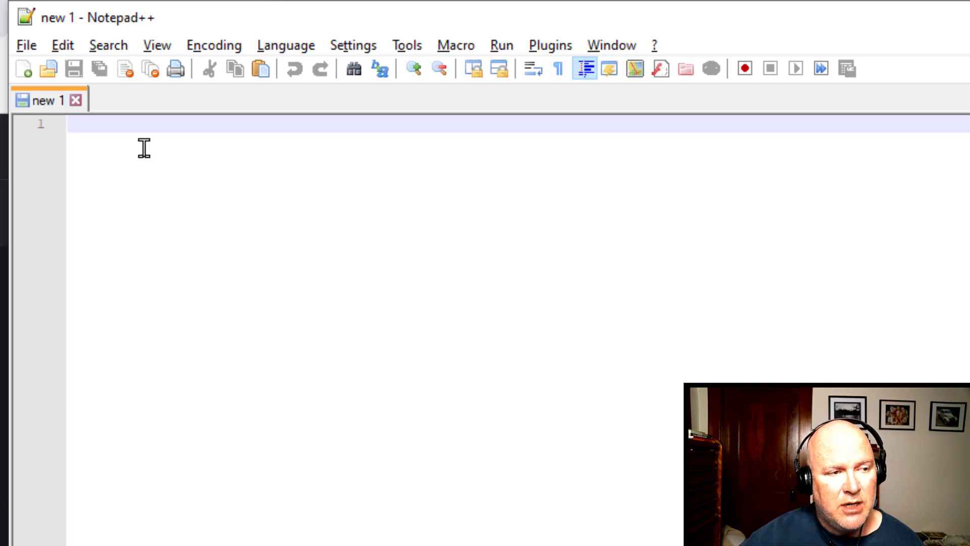
{"action": "right_click", "coordinate": [144, 147]}
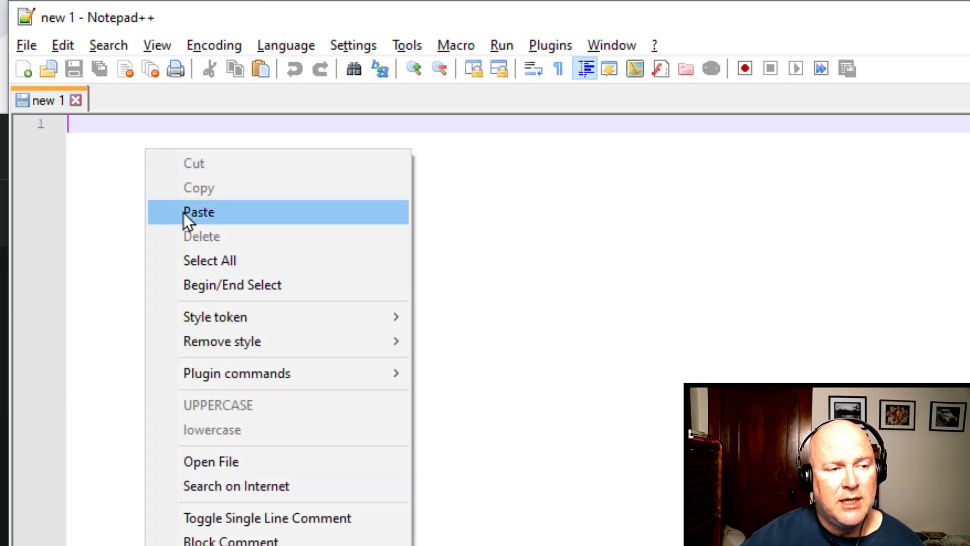
{"action": "left_click", "coordinate": [198, 212]}
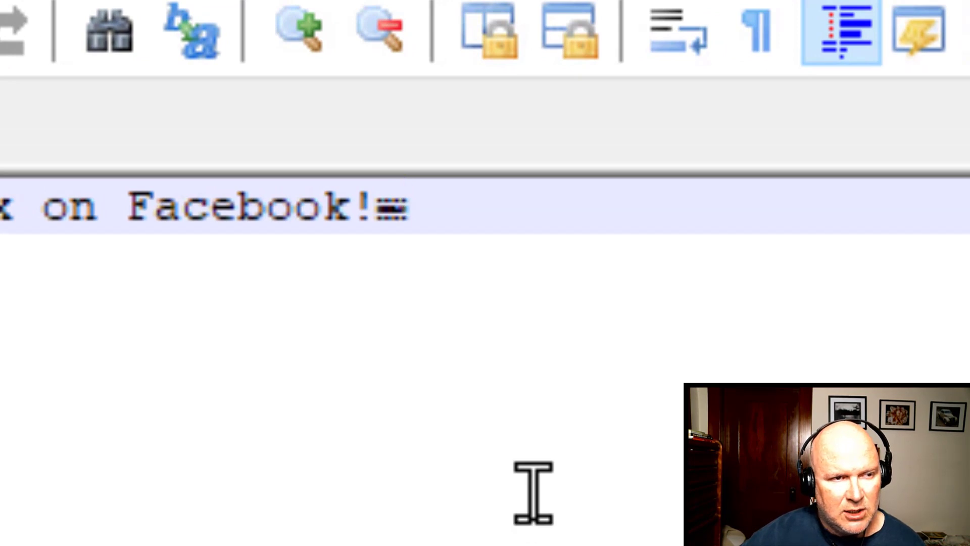
{"action": "mouse_move", "coordinate": [582, 445]}
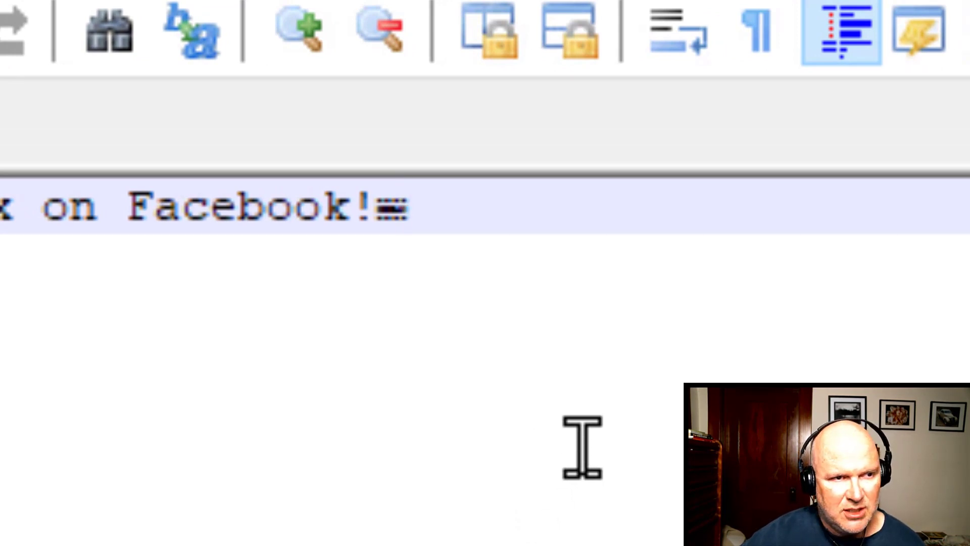
{"action": "mouse_move", "coordinate": [596, 345]}
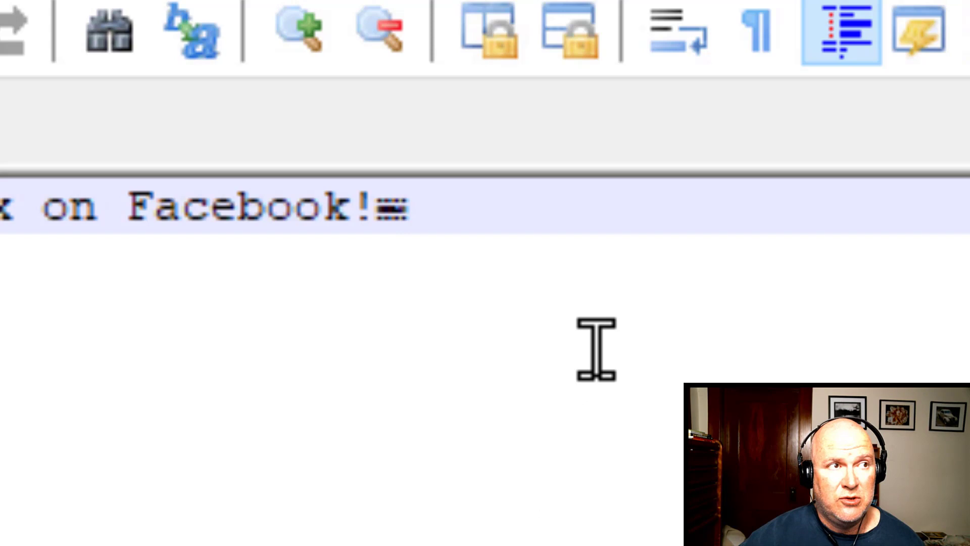
{"action": "mouse_move", "coordinate": [601, 331]}
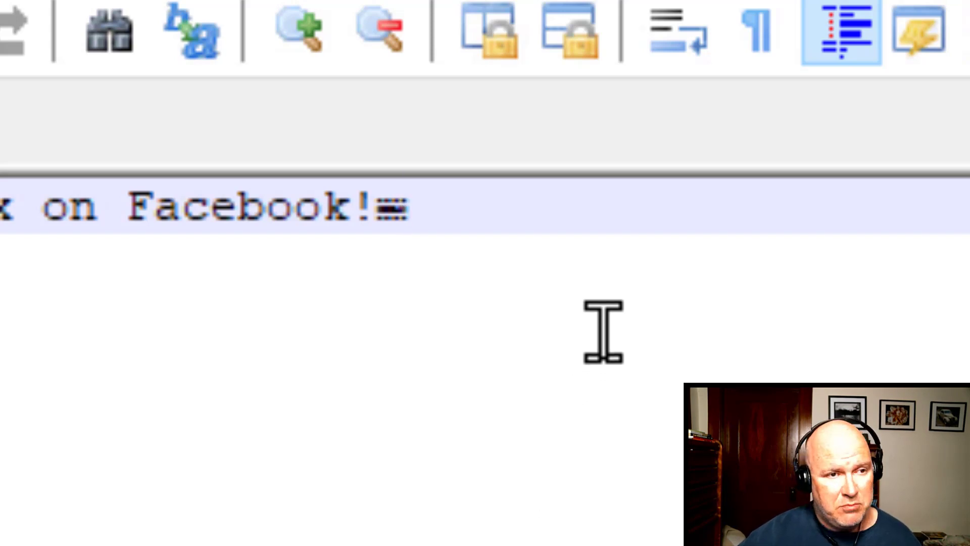
{"action": "mouse_move", "coordinate": [405, 207]}
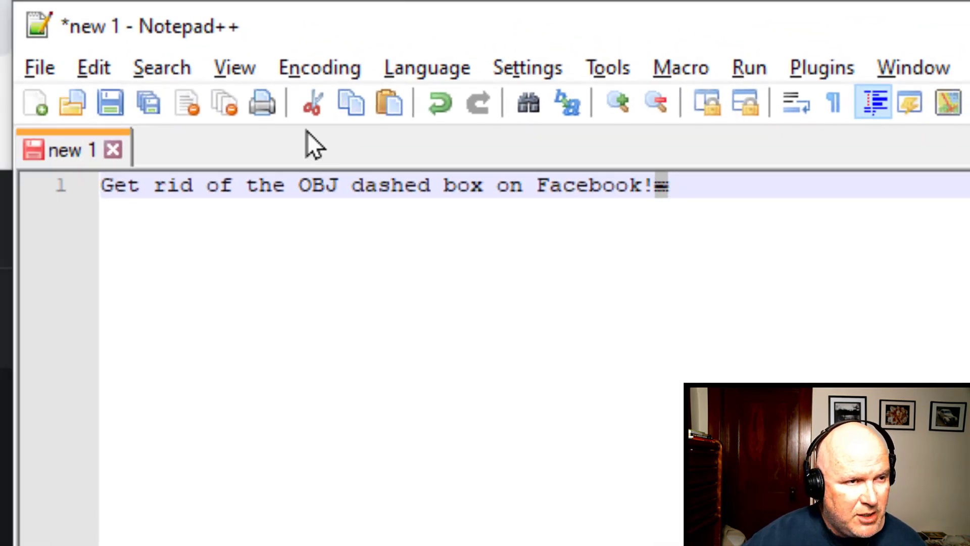
{"action": "mouse_move", "coordinate": [285, 133]}
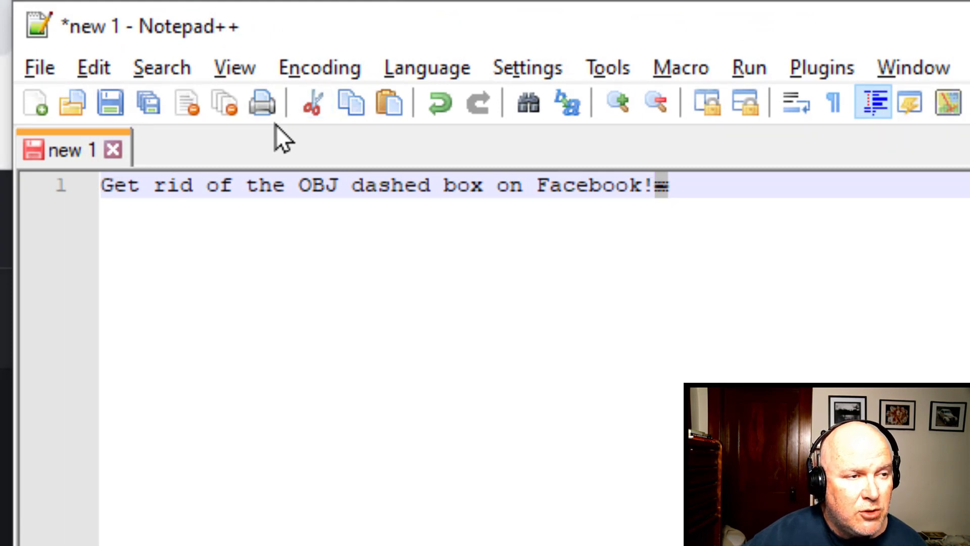
Step: Replace All of the OBJ character with nothing via Search > Replace, then close the dialog
{"action": "left_click", "coordinate": [162, 67]}
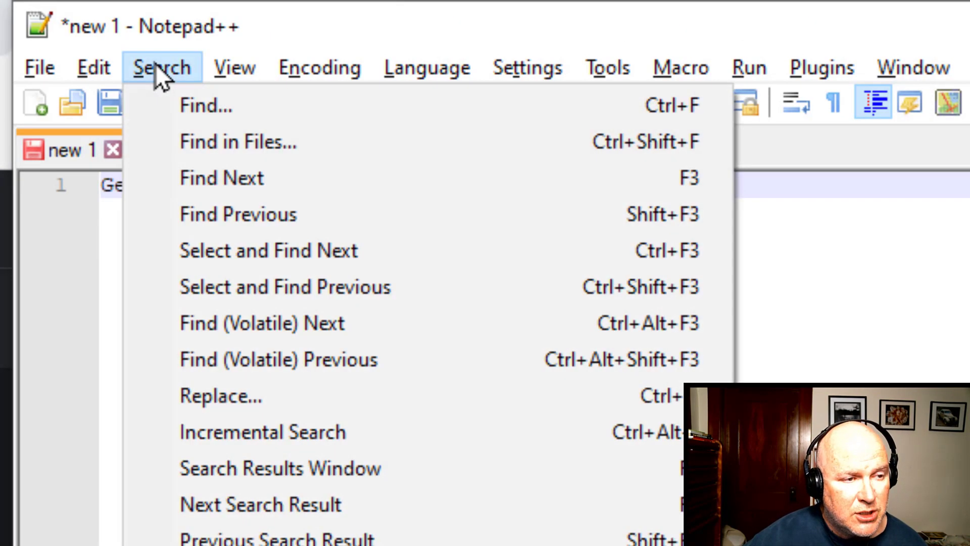
{"action": "left_click", "coordinate": [220, 395]}
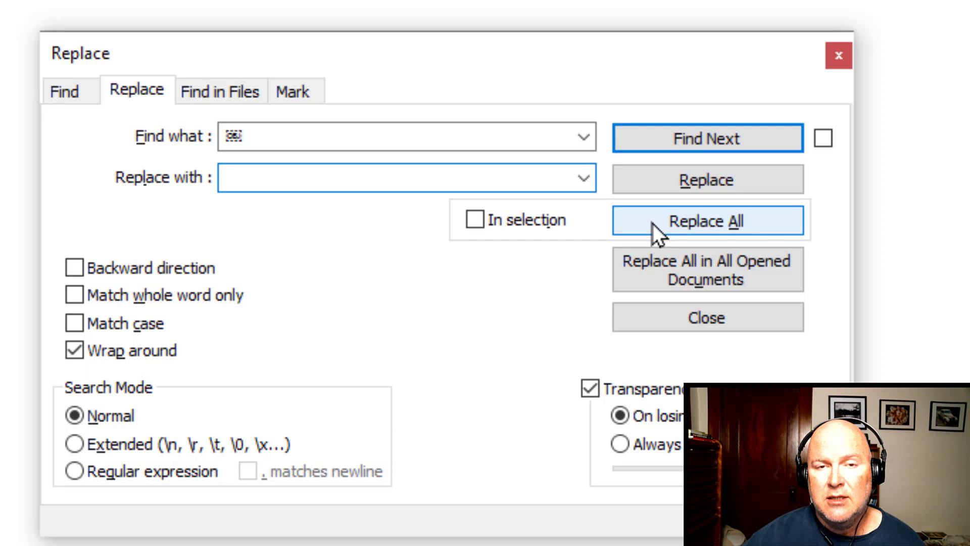
{"action": "left_click", "coordinate": [707, 220]}
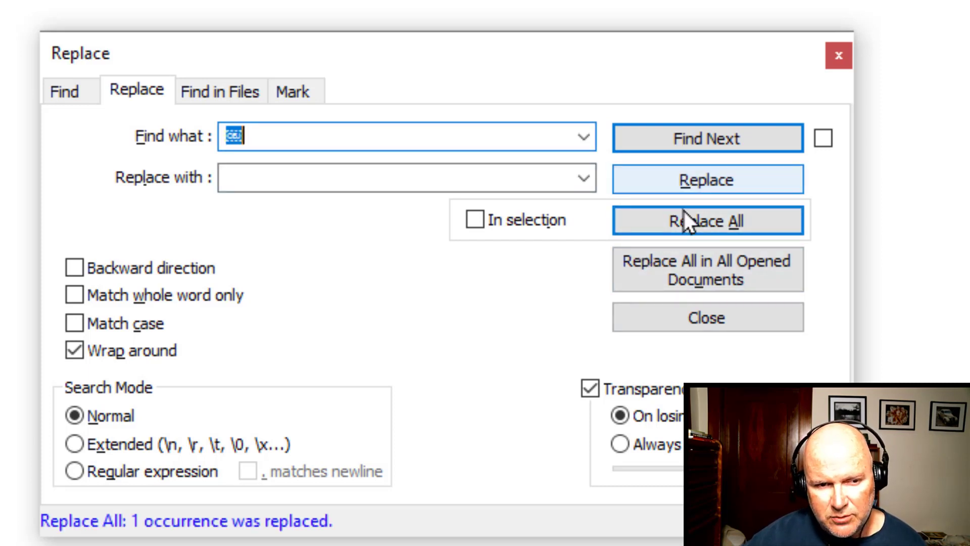
{"action": "left_click", "coordinate": [707, 317]}
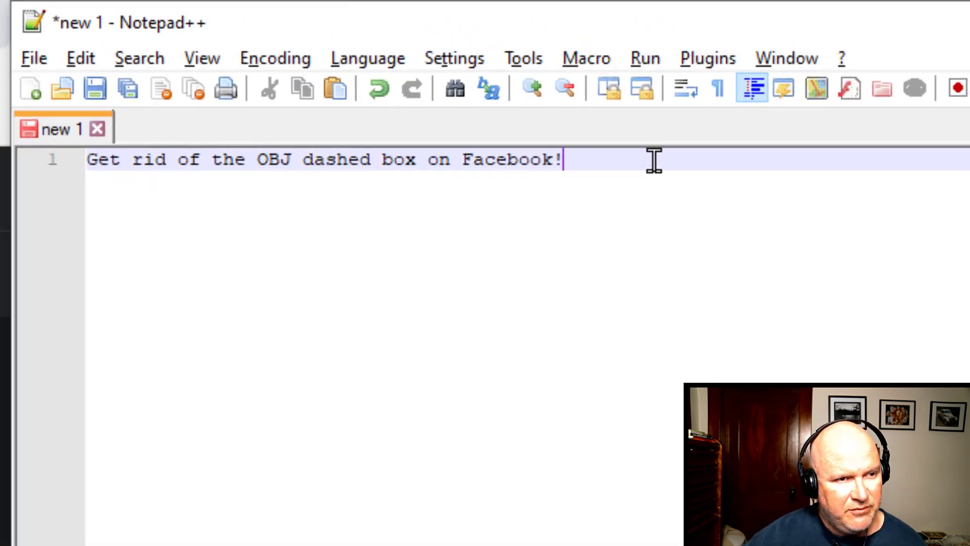
Step: Select the whole cleaned sentence in Notepad++ with Ctrl+A
{"action": "key", "text": "ctrl+a"}
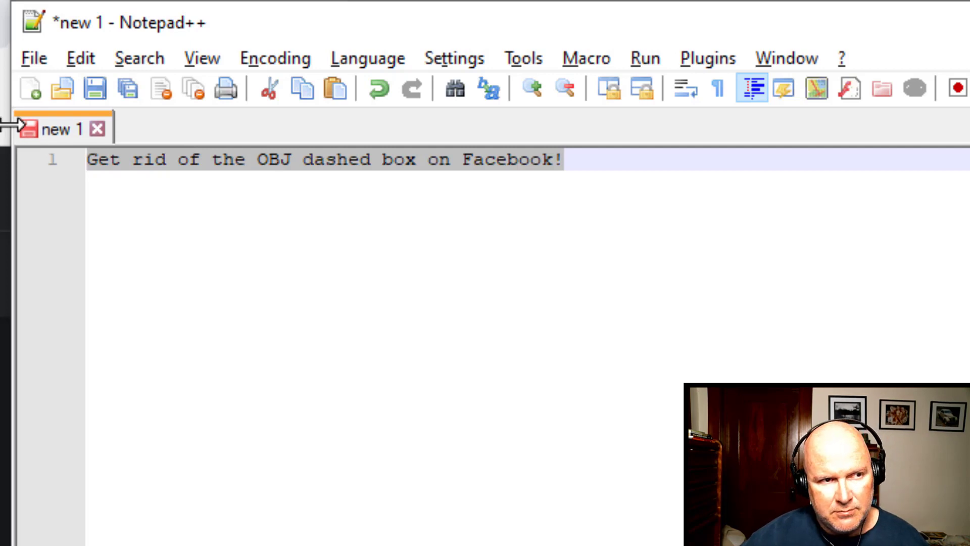
{"action": "mouse_move", "coordinate": [488, 170]}
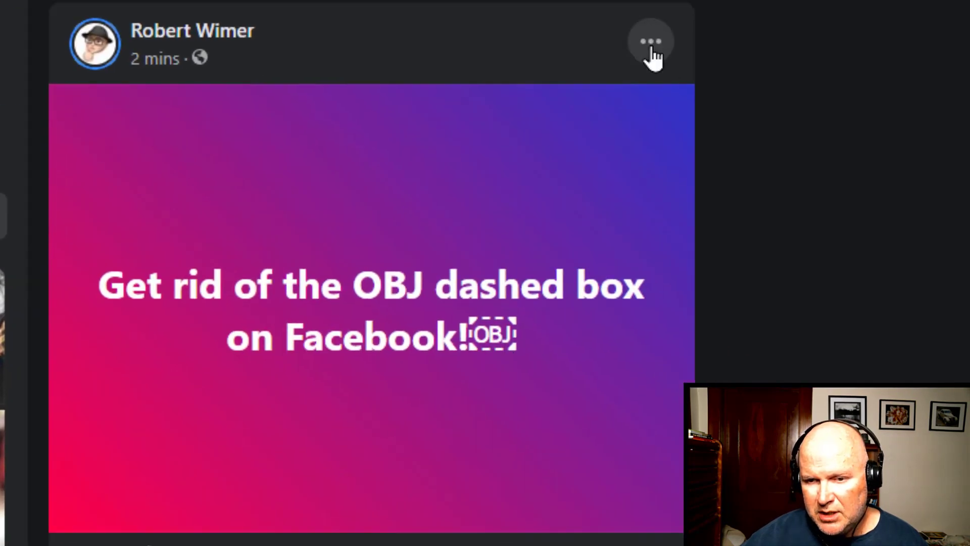
Step: Edit the post via its ... menu, replace the text with the cleaned copy, and save
{"action": "left_click", "coordinate": [651, 42]}
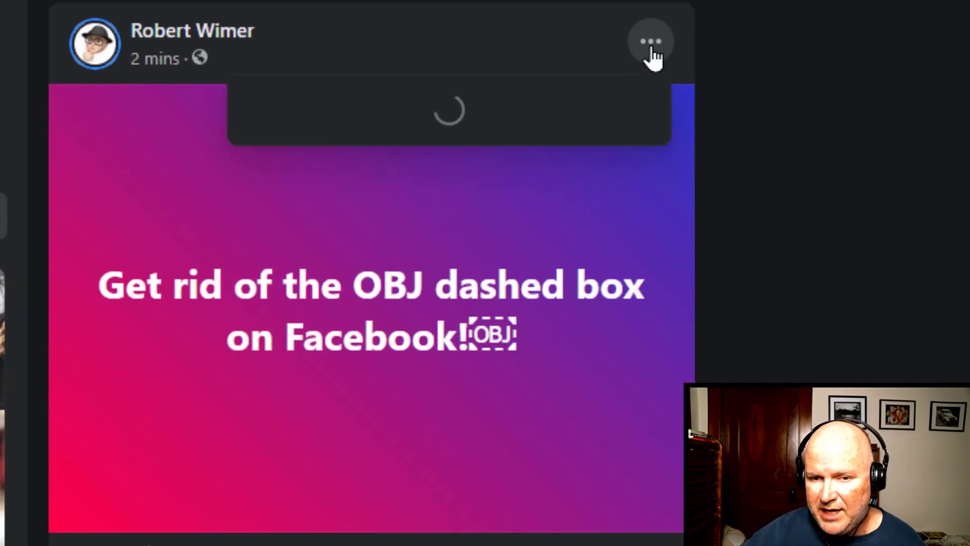
{"action": "left_click", "coordinate": [651, 41]}
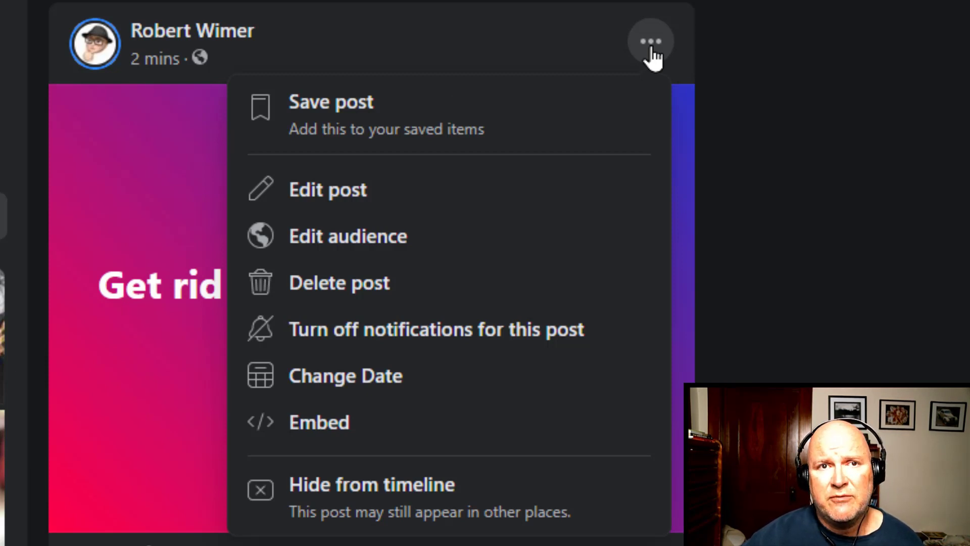
{"action": "left_click", "coordinate": [328, 189]}
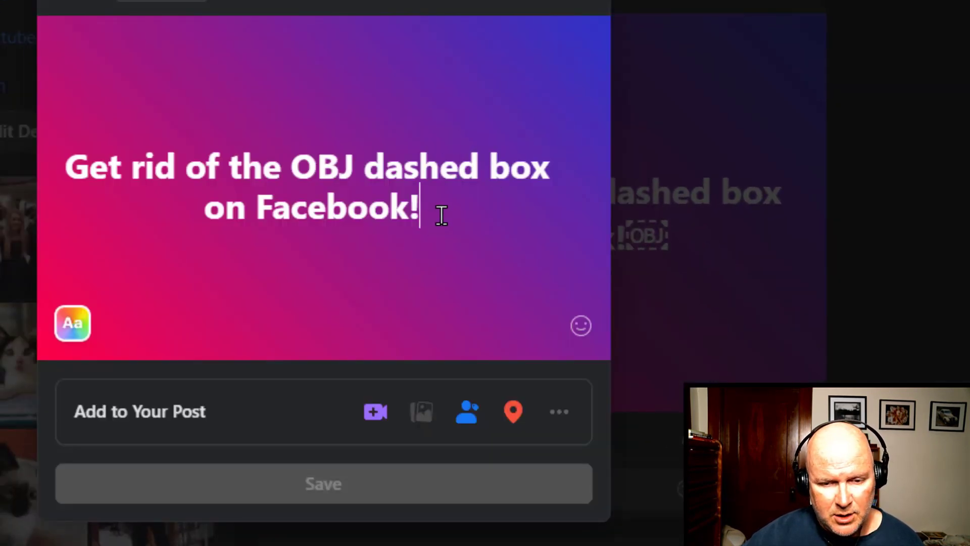
{"action": "key", "text": "ctrl+a"}
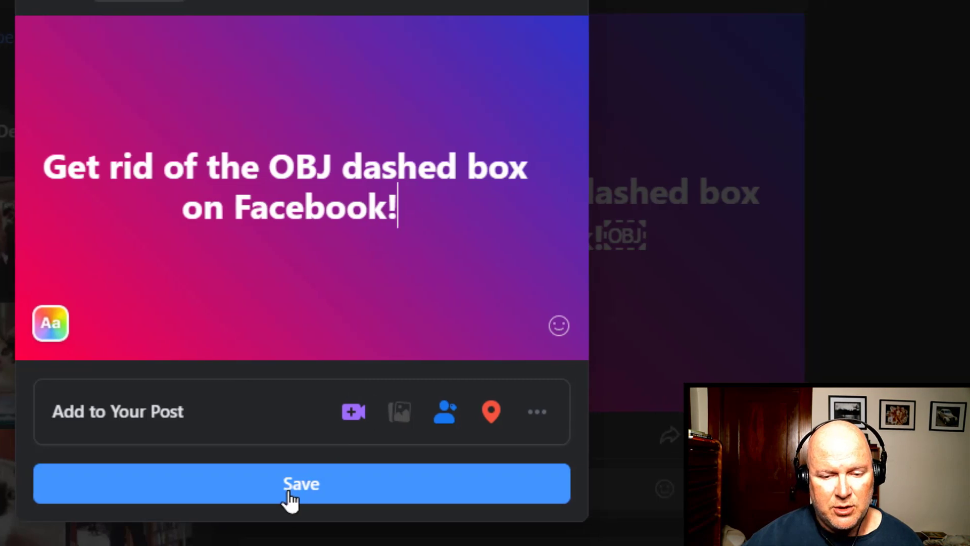
{"action": "left_click", "coordinate": [301, 483]}
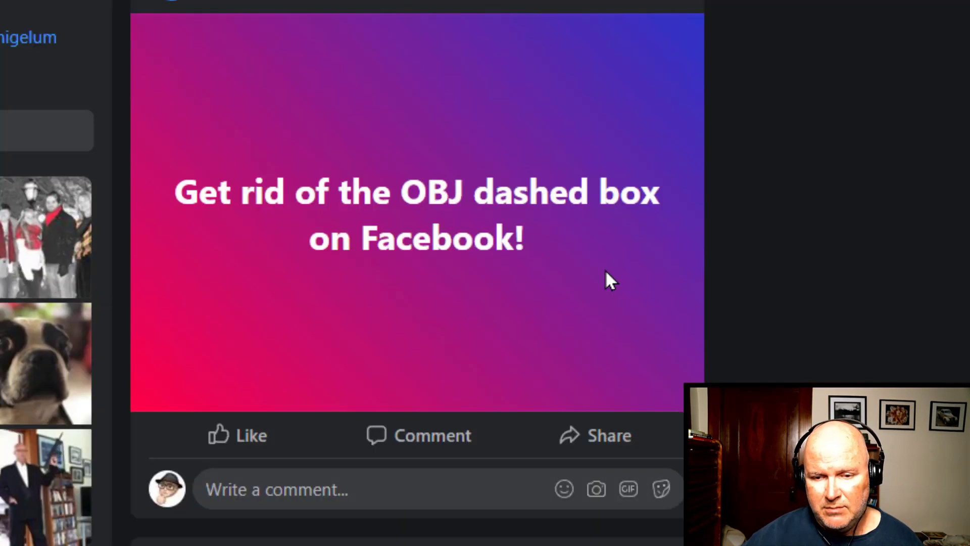
{"action": "mouse_move", "coordinate": [611, 249]}
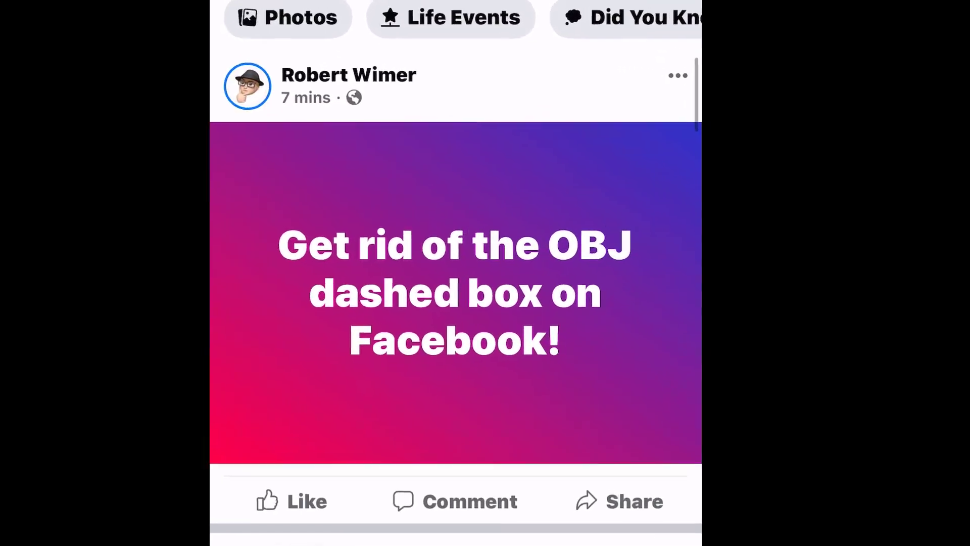
Step: Scroll the Facebook iPhone feed to confirm the post shows no dashed box
{"action": "scroll", "scroll_direction": "up", "scroll_amount": 3}
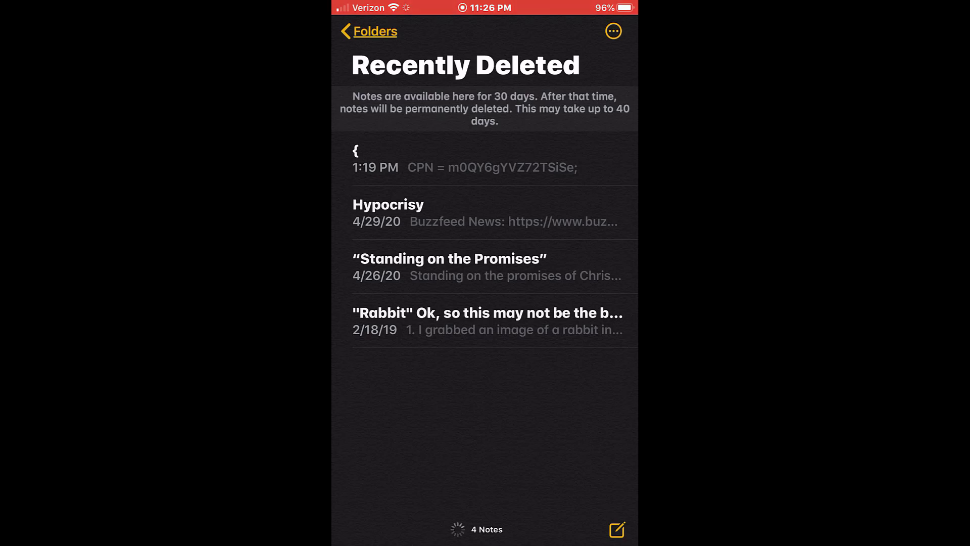
Step: Create a new note, paste 'Get rid of the OBJ dashed box on Facebook!' and select it all
{"action": "left_click", "coordinate": [615, 529]}
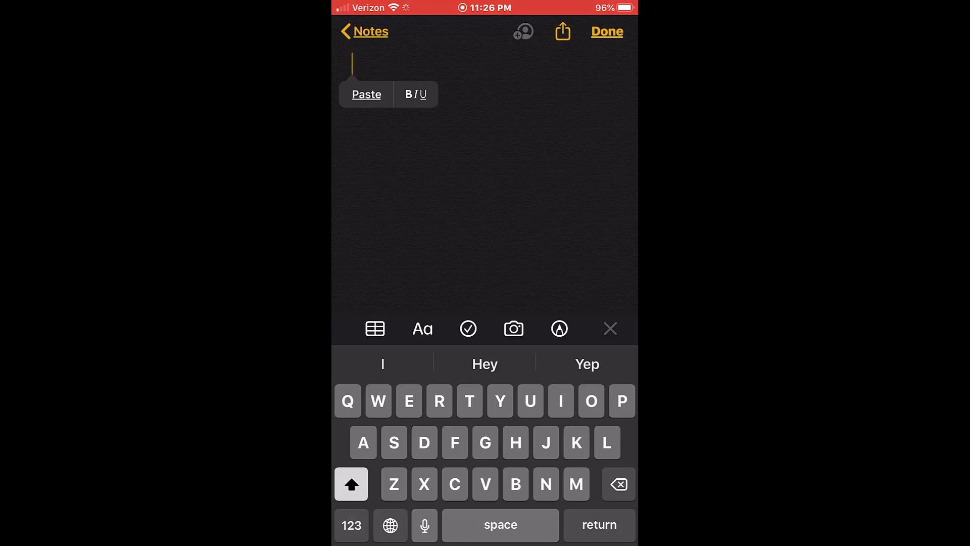
{"action": "left_click", "coordinate": [365, 94]}
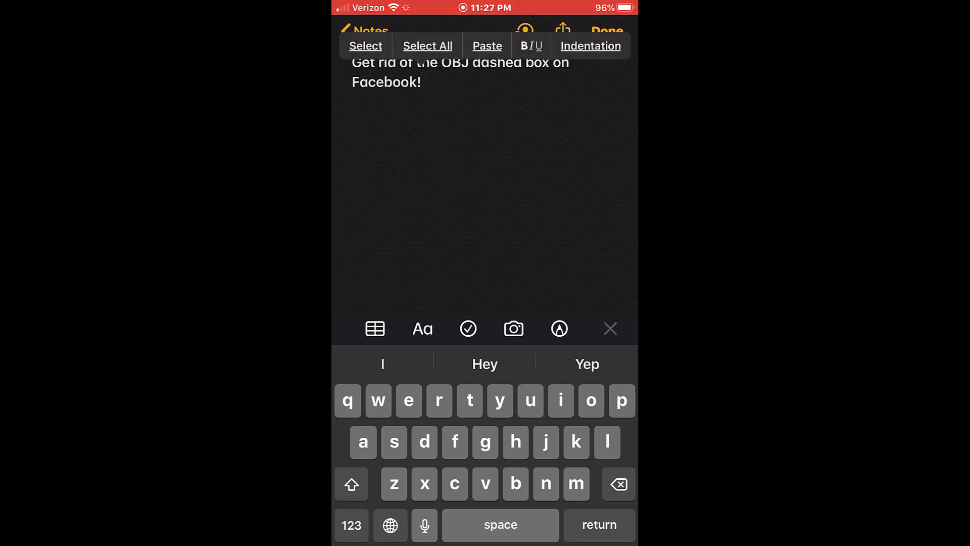
{"action": "left_click", "coordinate": [427, 45]}
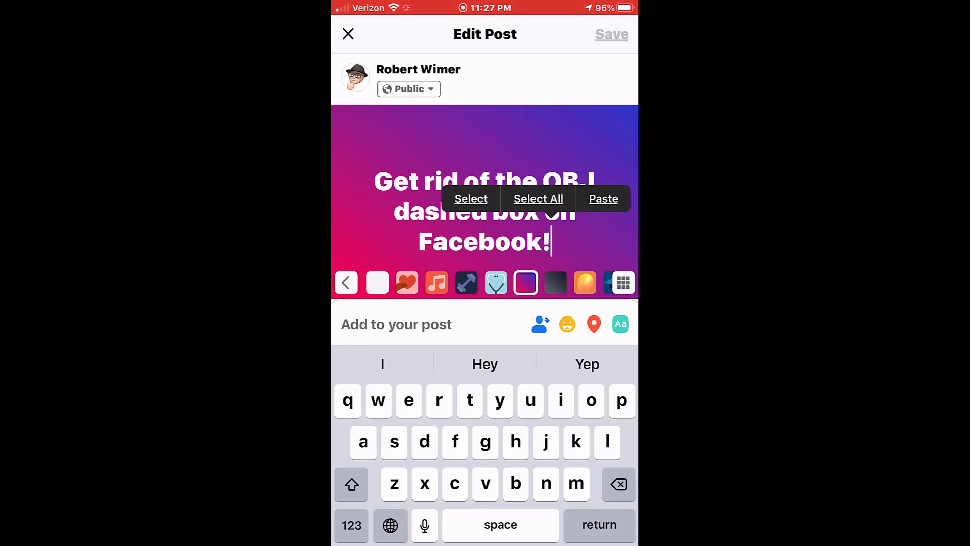
Step: Select the entire post sentence in the Facebook iPhone post editor
{"action": "left_click", "coordinate": [537, 199]}
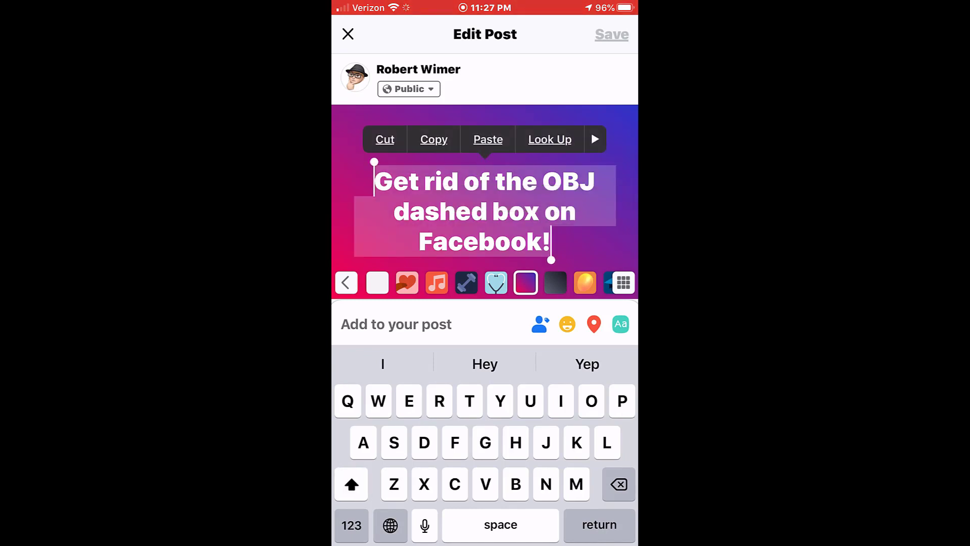